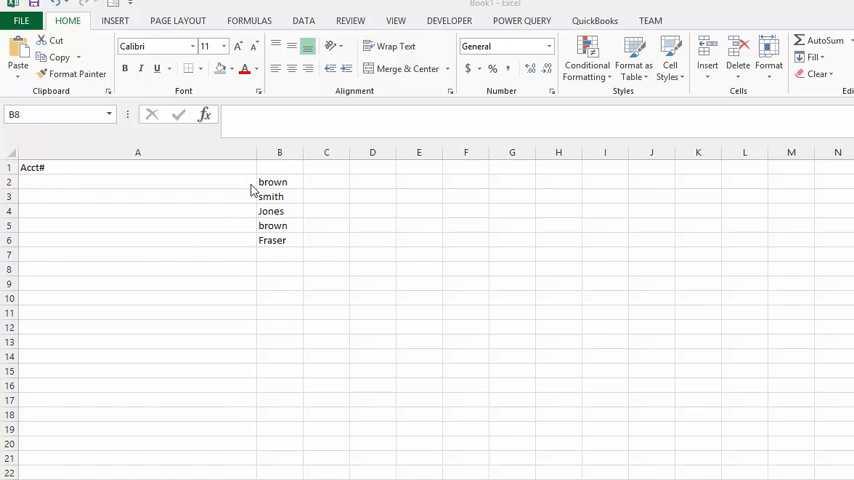
{"action": "mouse_move", "coordinate": [278, 218]}
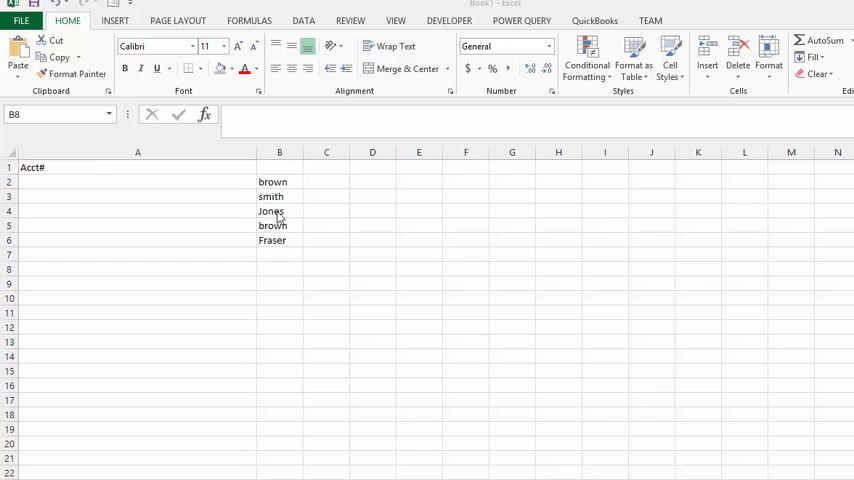
{"action": "mouse_move", "coordinate": [261, 264]}
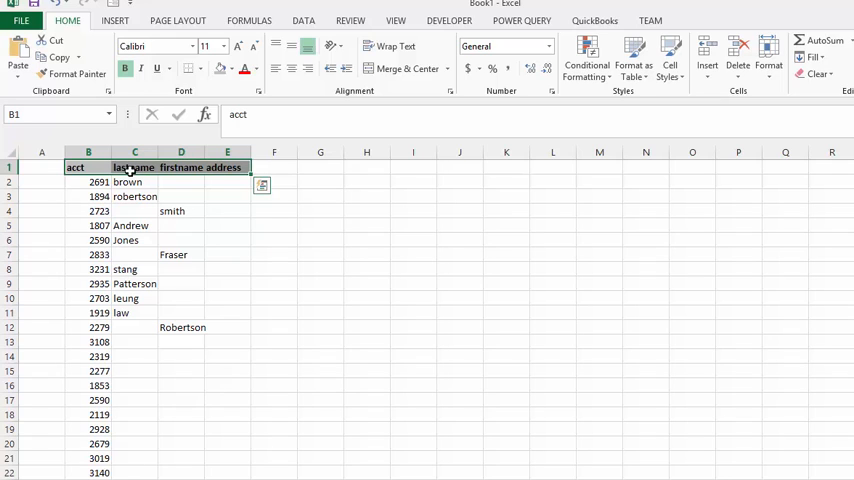
{"action": "mouse_move", "coordinate": [121, 270]}
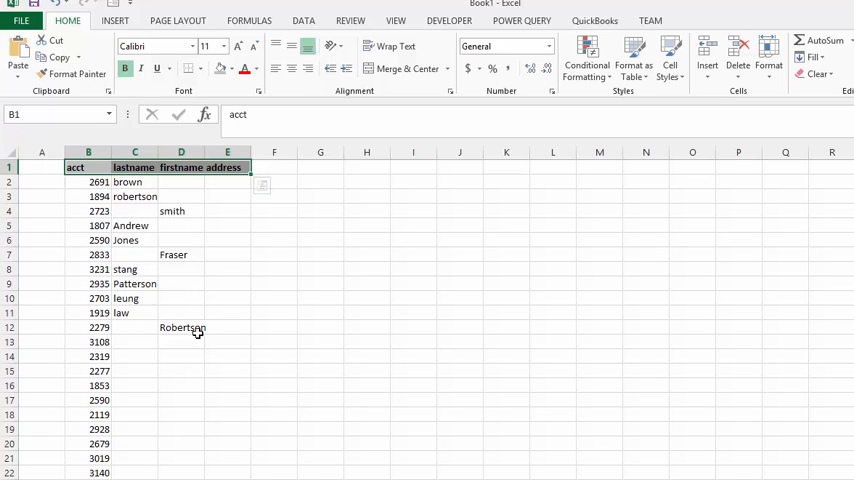
{"action": "mouse_move", "coordinate": [165, 323]}
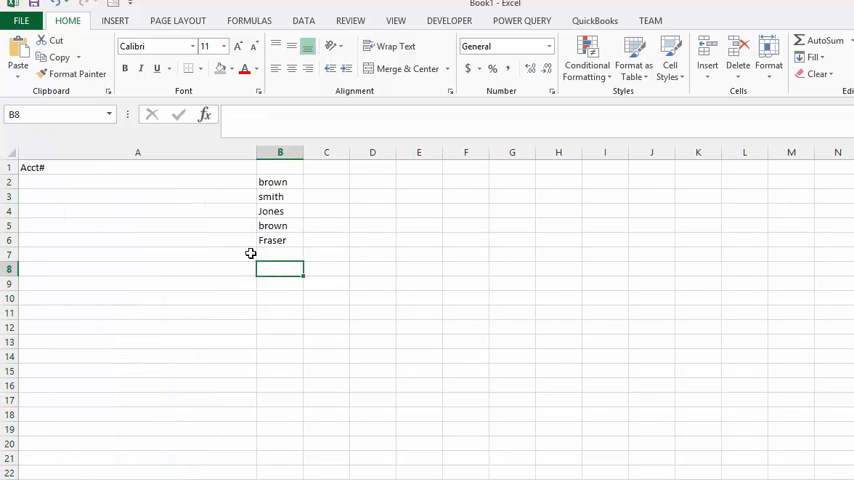
{"action": "mouse_move", "coordinate": [113, 184]}
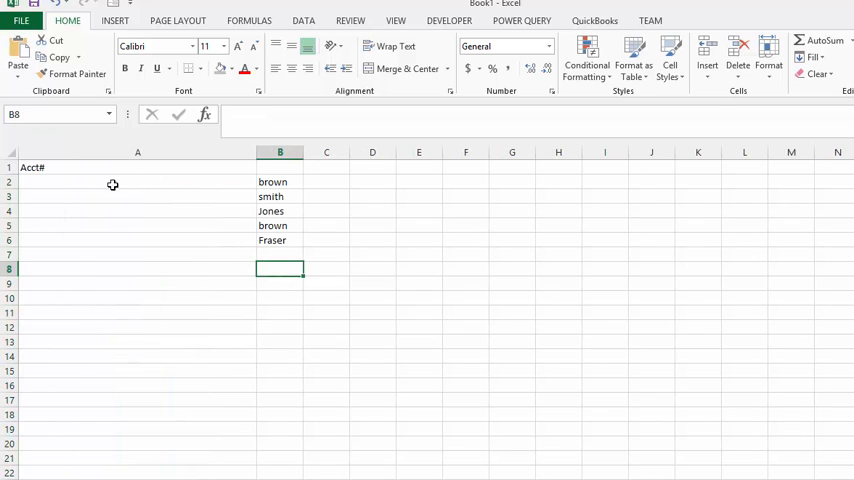
Step: In cell A2, start the formula =index(acct, with the acct named range as the array
{"action": "left_click", "coordinate": [137, 182]}
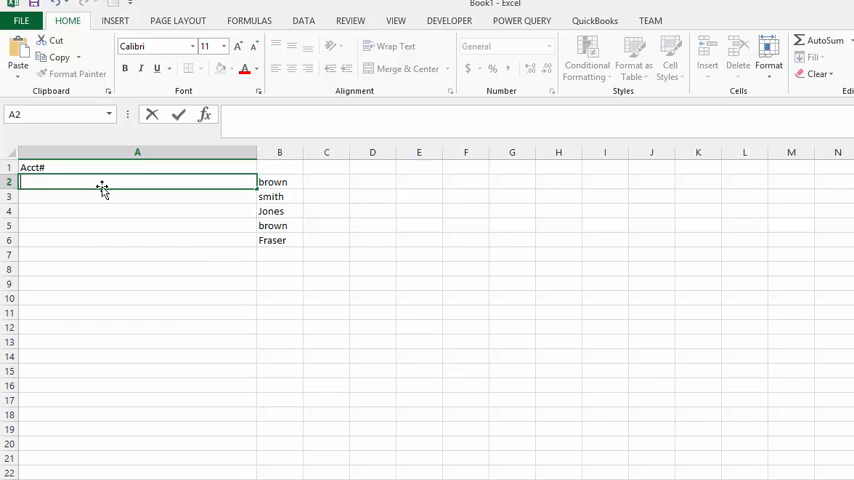
{"action": "type", "text": "=in"}
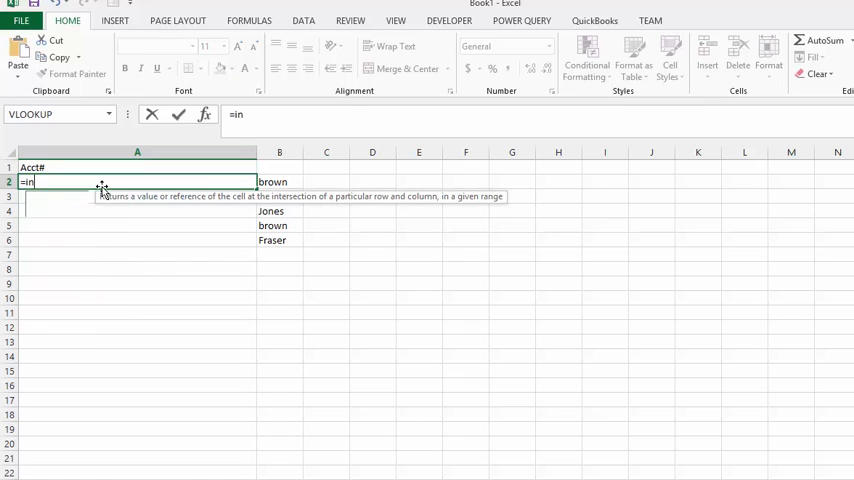
{"action": "type", "text": "dex"}
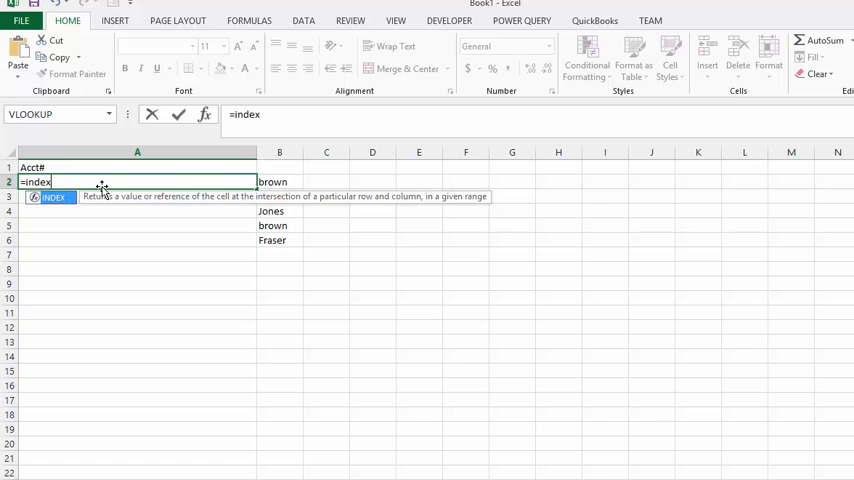
{"action": "type", "text": "("}
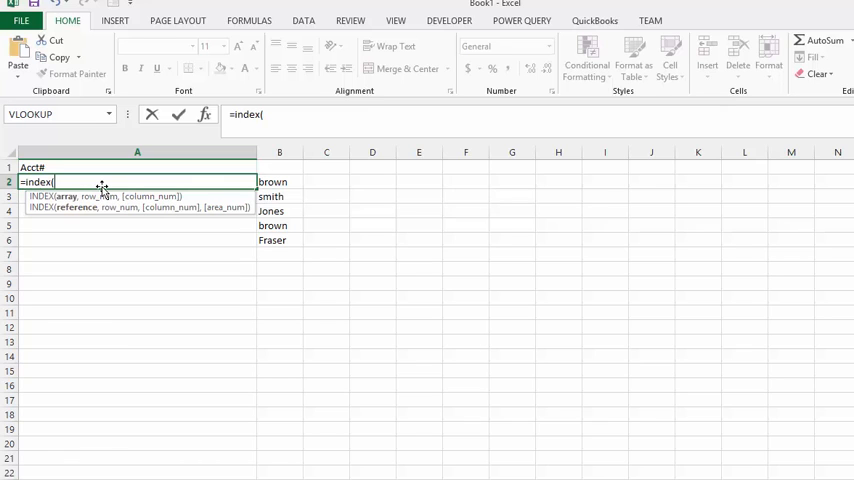
{"action": "type", "text": "a"}
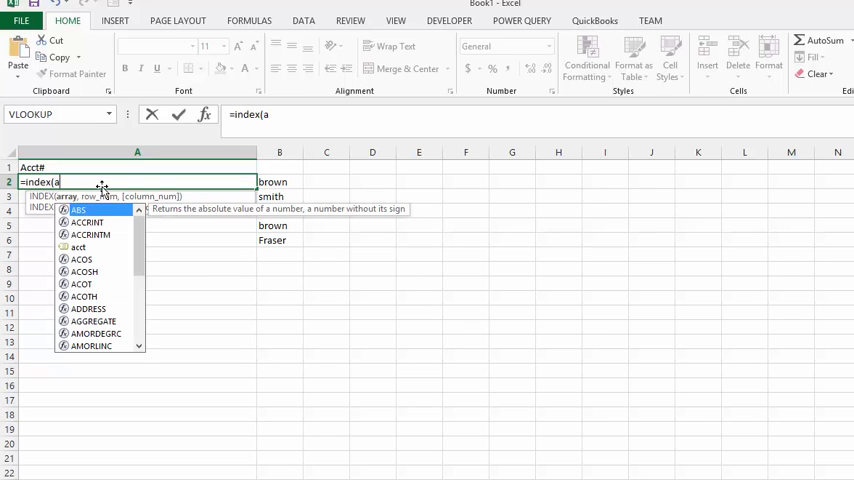
{"action": "mouse_move", "coordinate": [82, 252]}
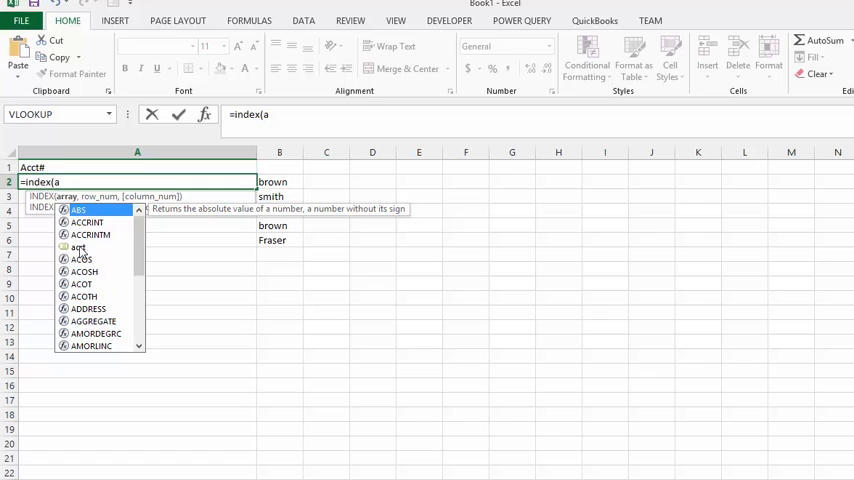
{"action": "type", "text": "cct"}
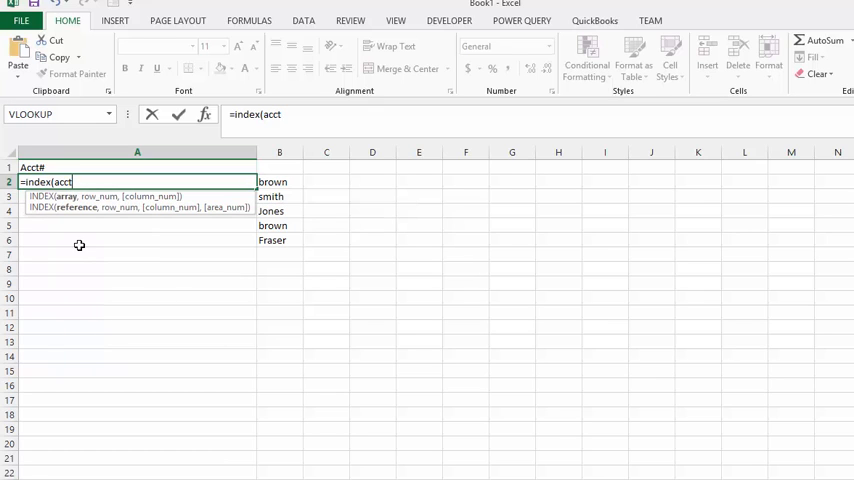
{"action": "type", "text": ","}
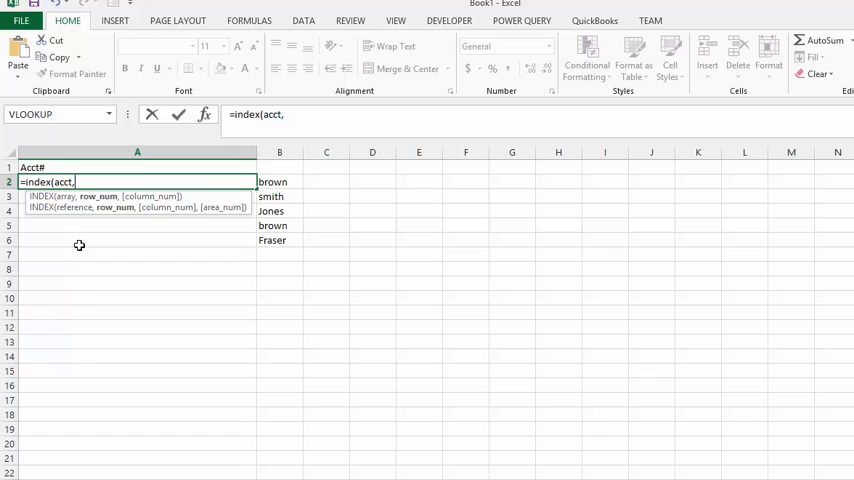
Step: Add IFERROR(match(B2,firstname,0), to look up B2 among first names with exact match
{"action": "type", "text": "if"}
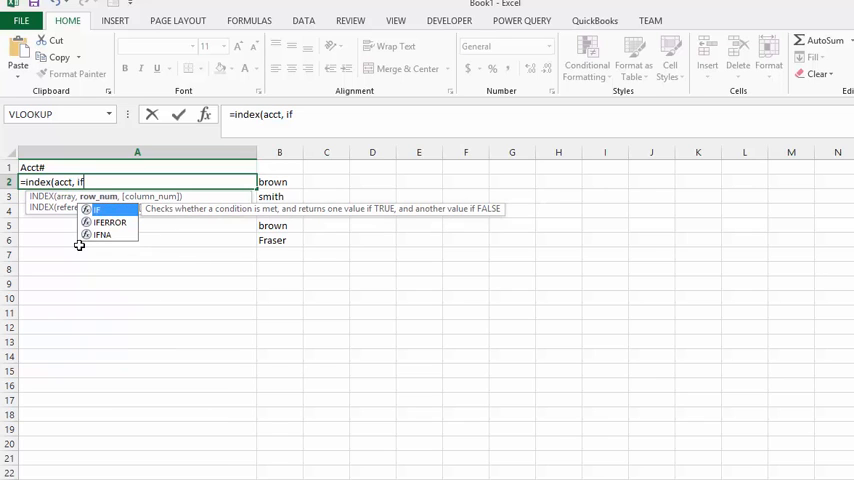
{"action": "mouse_move", "coordinate": [114, 226]}
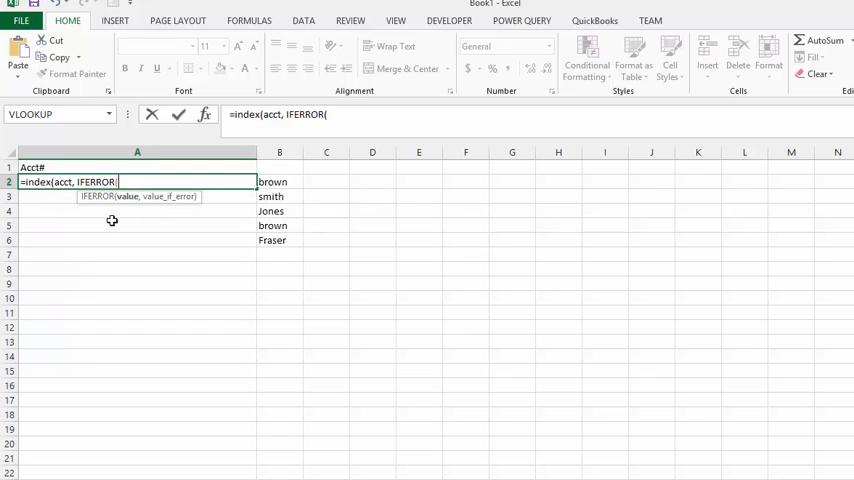
{"action": "type", "text": "matc"}
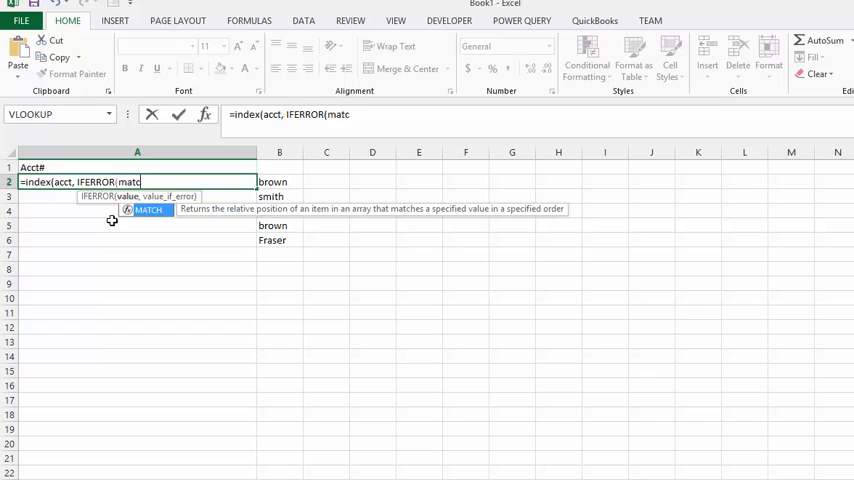
{"action": "type", "text": "h("}
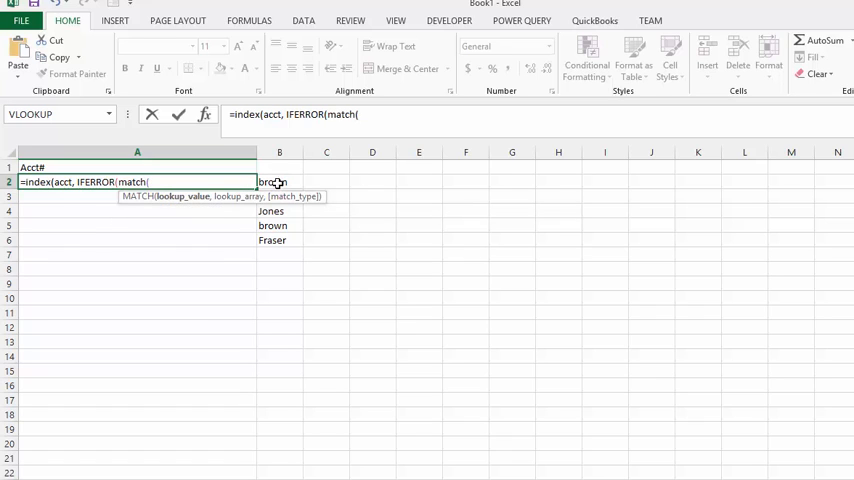
{"action": "left_click", "coordinate": [279, 182]}
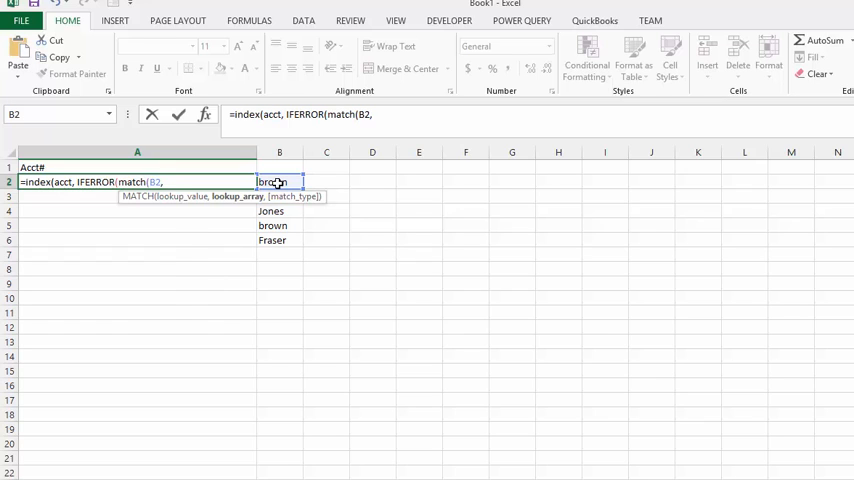
{"action": "type", "text": "f"}
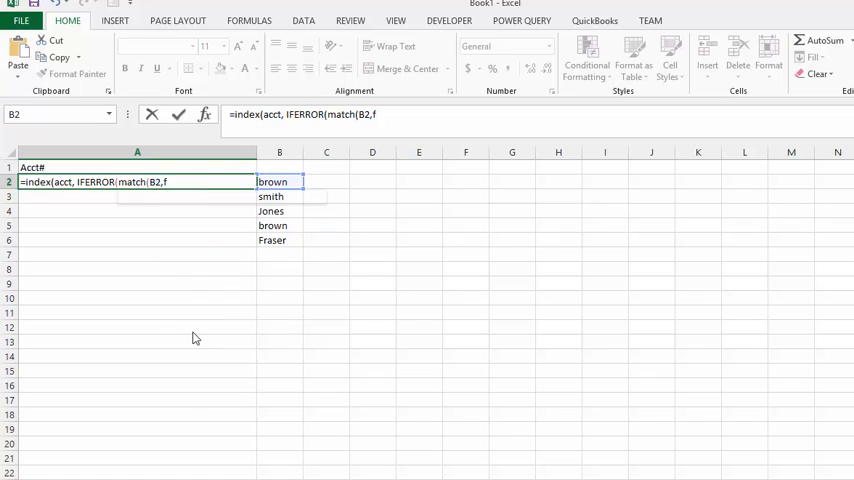
{"action": "type", "text": "irstname"}
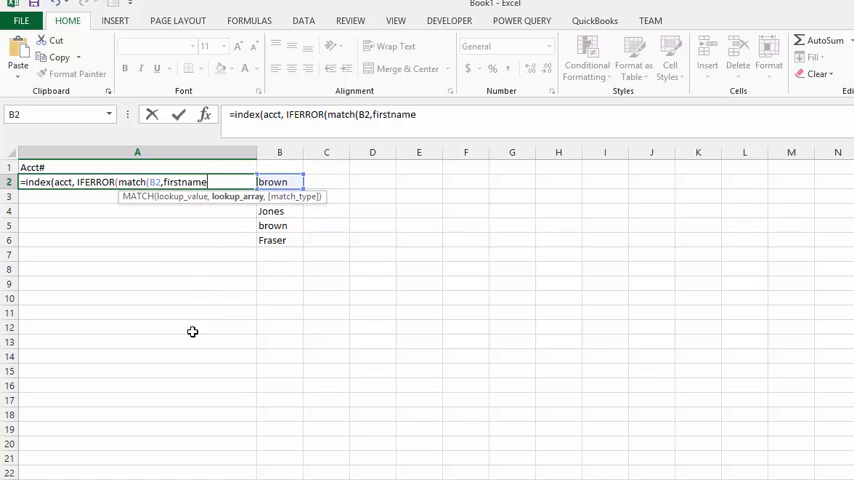
{"action": "type", "text": ","}
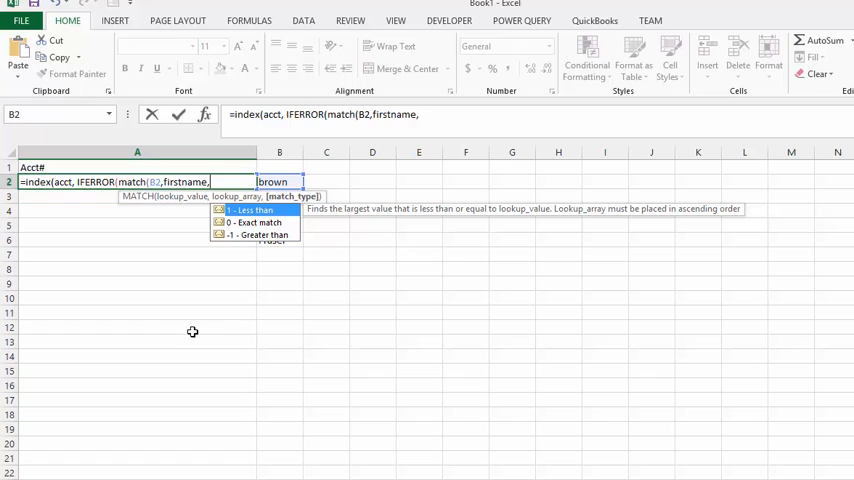
{"action": "type", "text": "0)"}
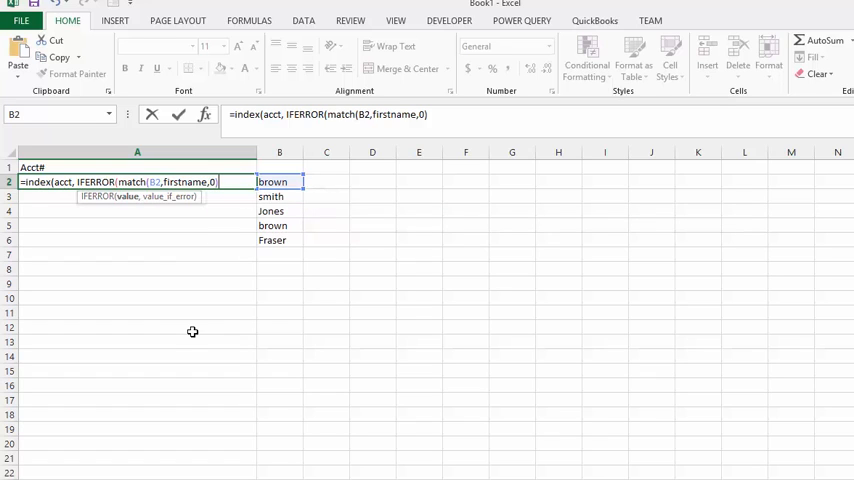
{"action": "type", "text": ","}
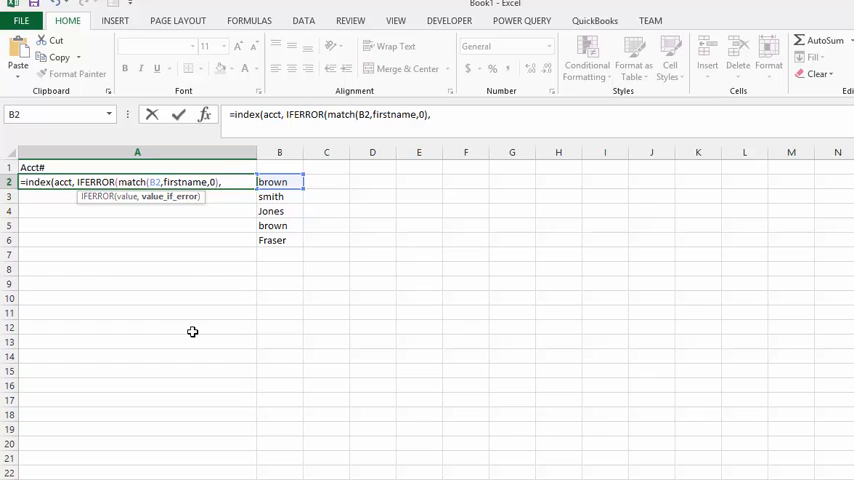
Step: Finish the formula with match(B2,lastname,0)) as the last-name fallback, showing account 3388
{"action": "type", "text": "m"}
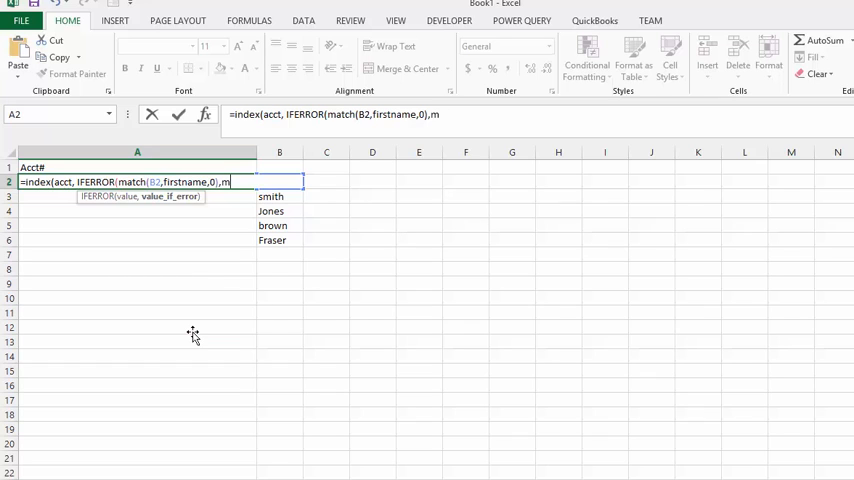
{"action": "type", "text": "atc"}
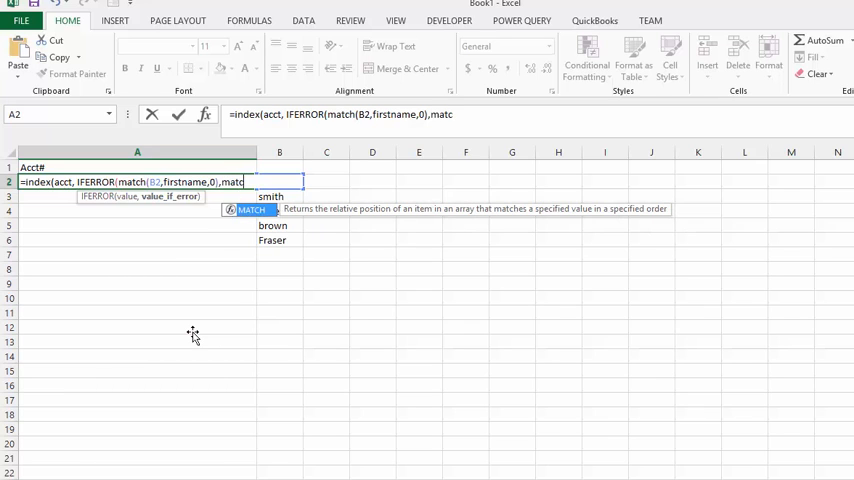
{"action": "type", "text": "h("}
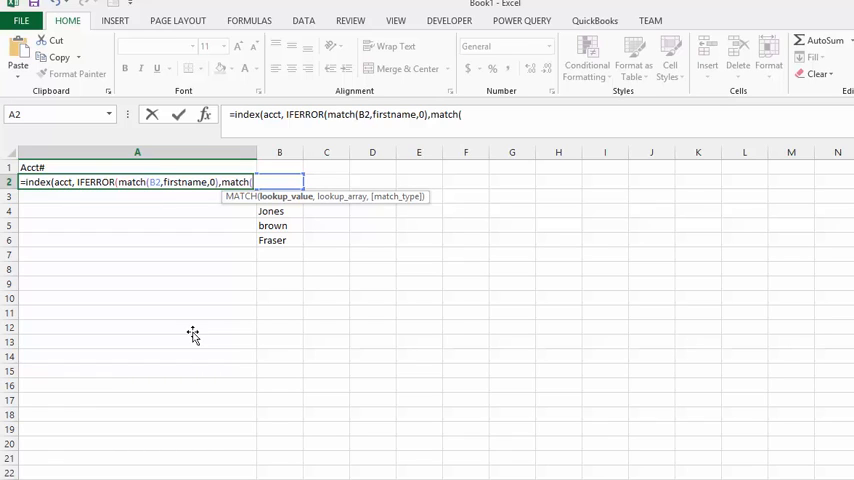
{"action": "type", "text": "B"}
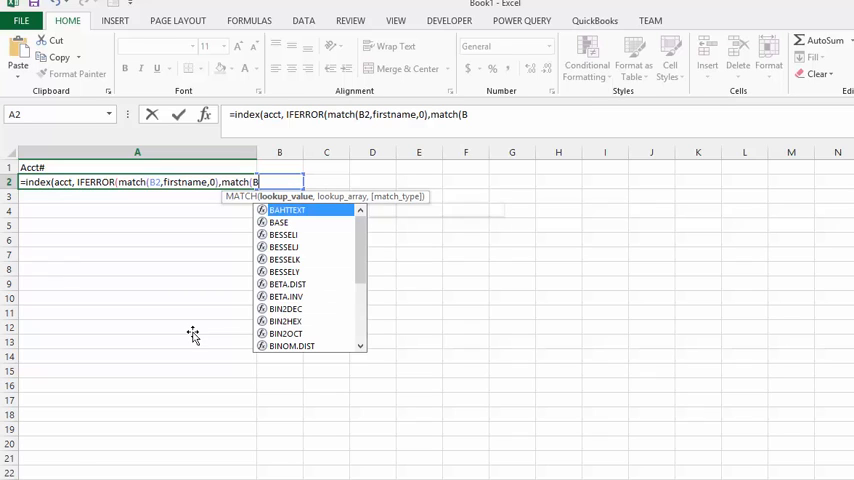
{"action": "type", "text": "2"}
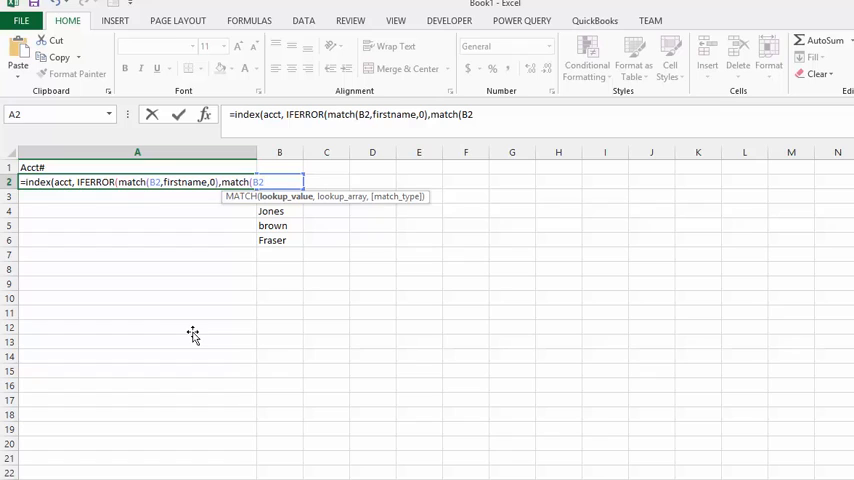
{"action": "type", "text": ","}
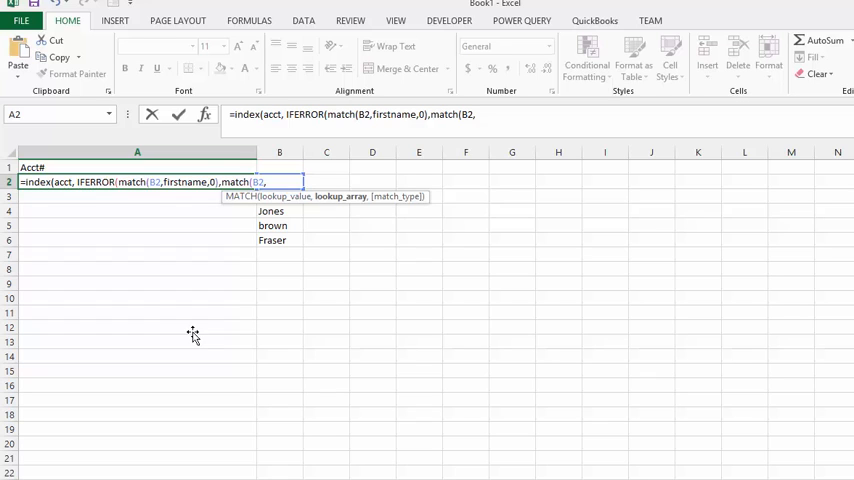
{"action": "type", "text": "l"}
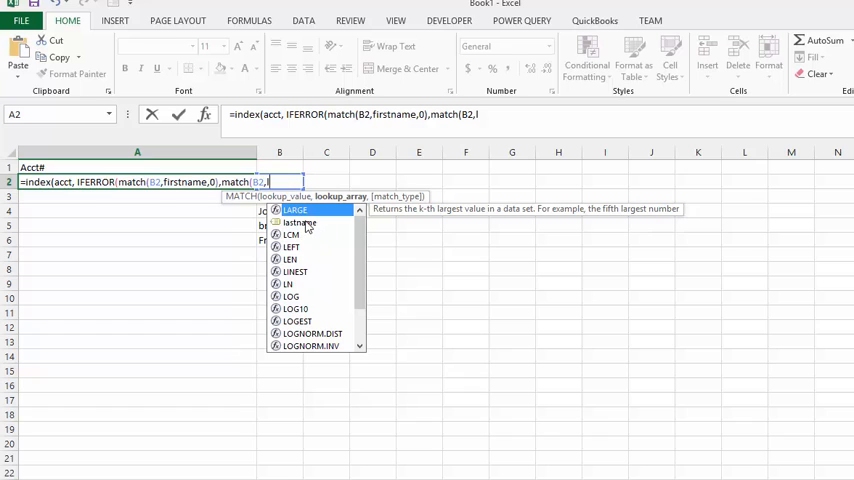
{"action": "type", "text": "lastname"}
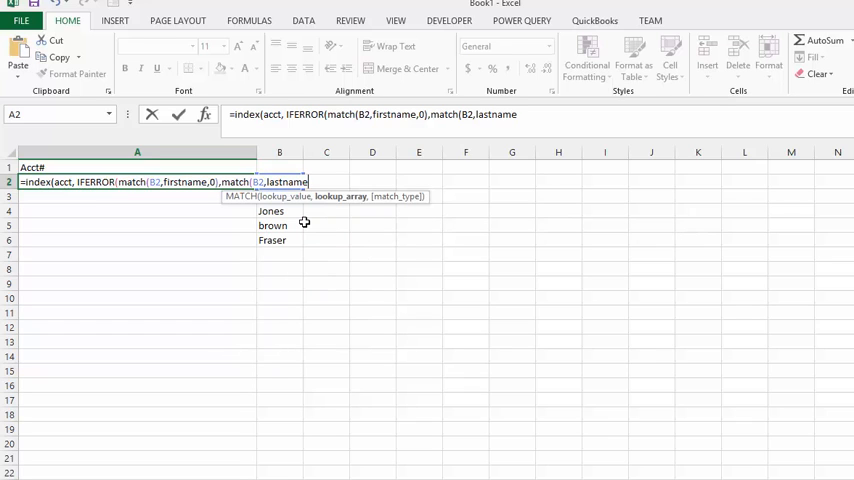
{"action": "type", "text": ","}
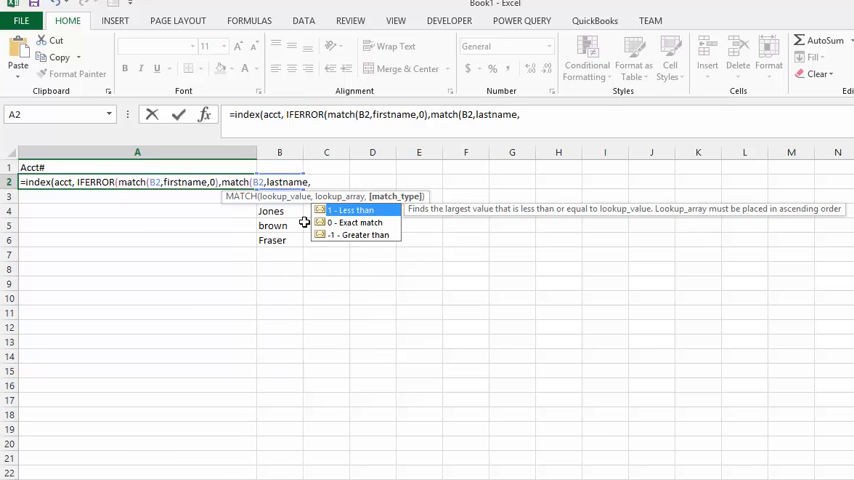
{"action": "type", "text": "0)"}
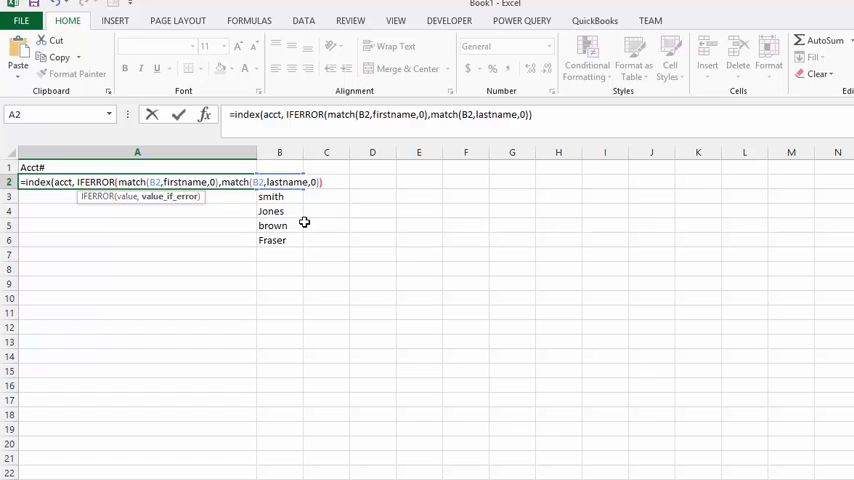
{"action": "type", "text": ")"}
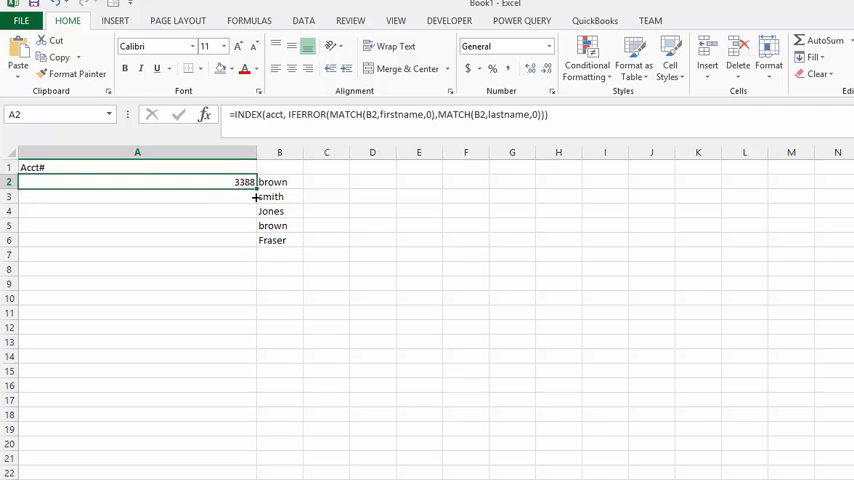
Step: Fill the lookup formula down from A2 to A6, returning 3149, 2366, 2581, 3149, 1823
{"action": "left_click_drag", "start_coordinate": [137, 182], "coordinate": [137, 240]}
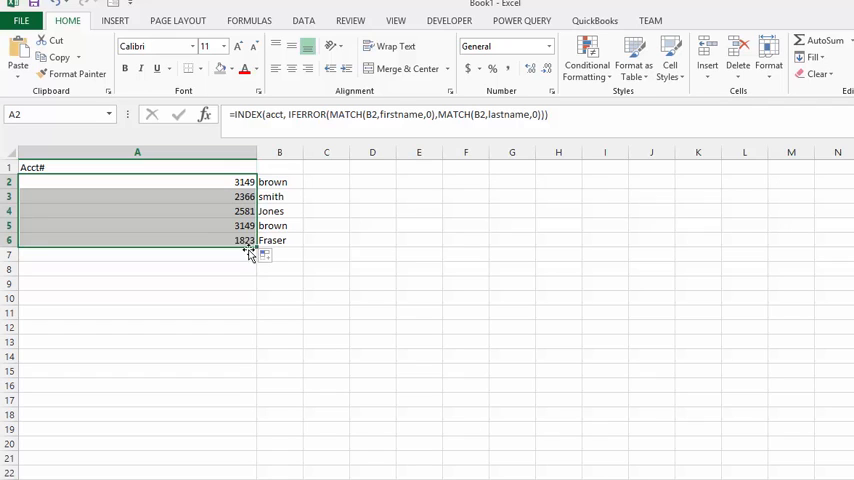
{"action": "mouse_move", "coordinate": [129, 461]}
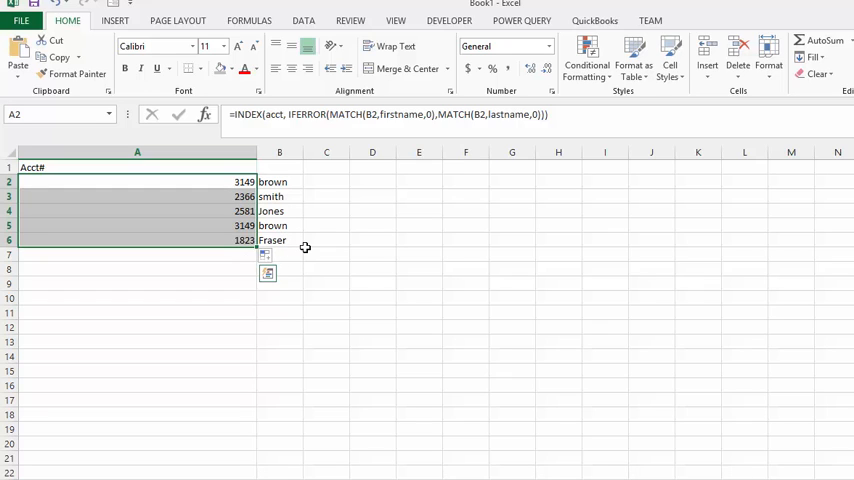
{"action": "mouse_move", "coordinate": [307, 247]}
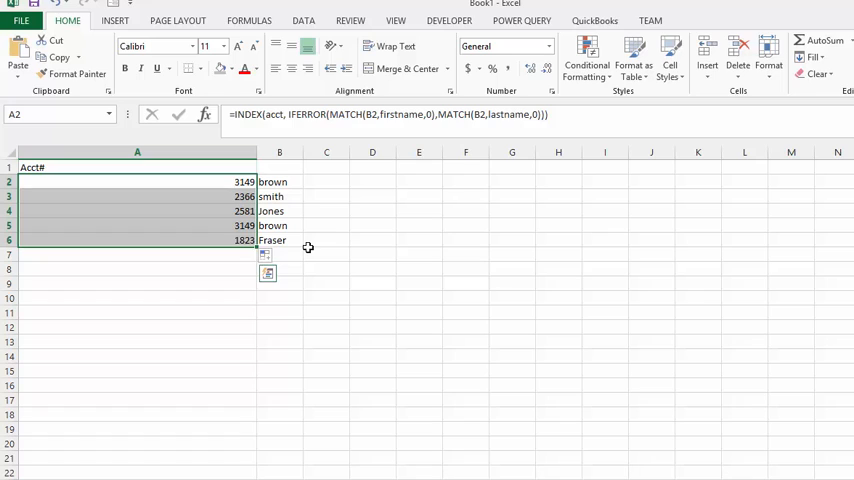
{"action": "mouse_move", "coordinate": [371, 308]}
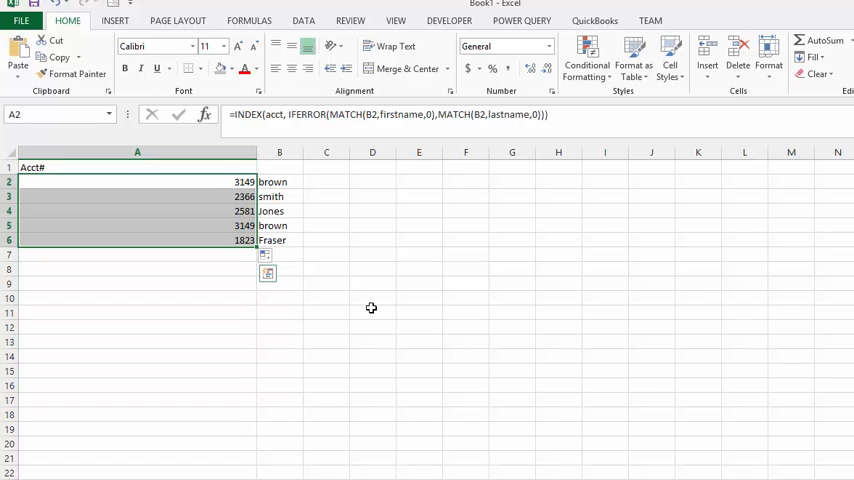